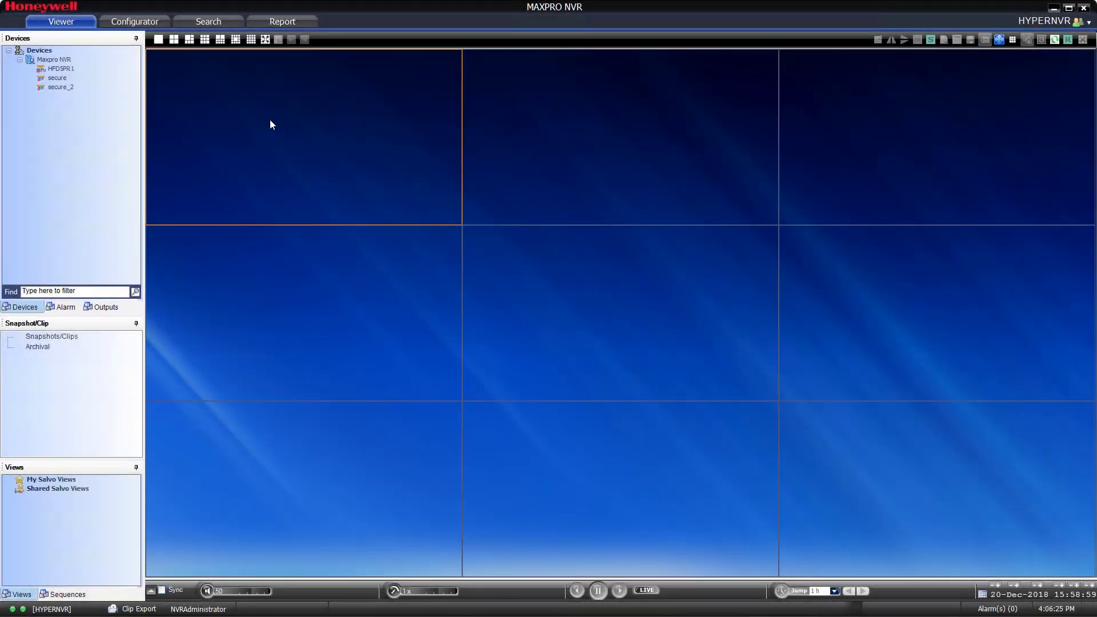
mouse_move(129, 65)
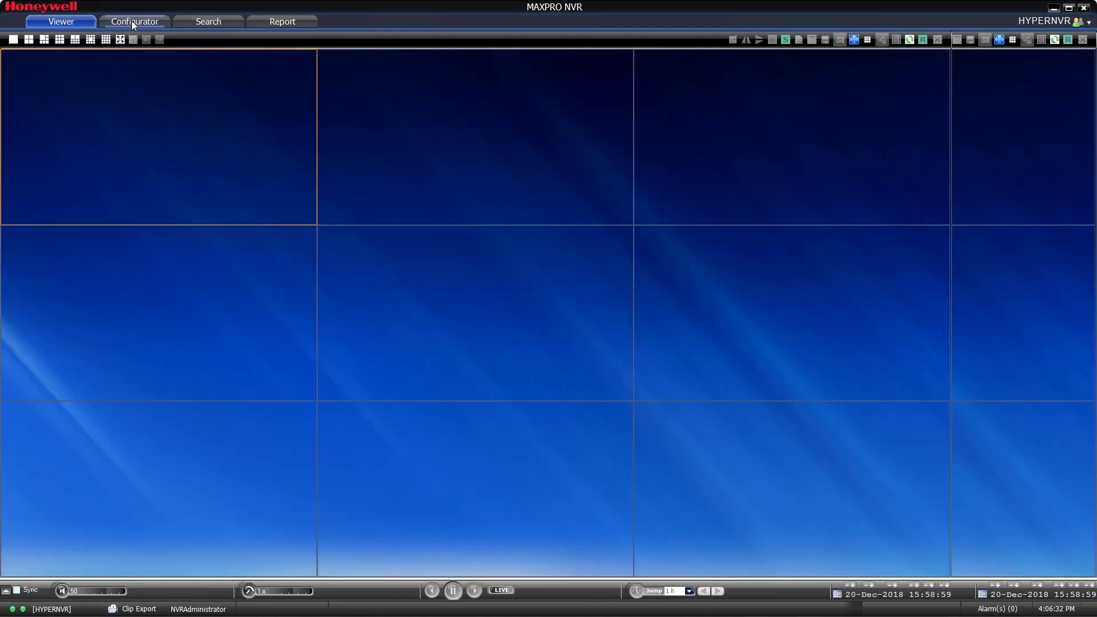
Show the Configurator's User page listing the admin and HyperNVR users with camera associations
click(134, 21)
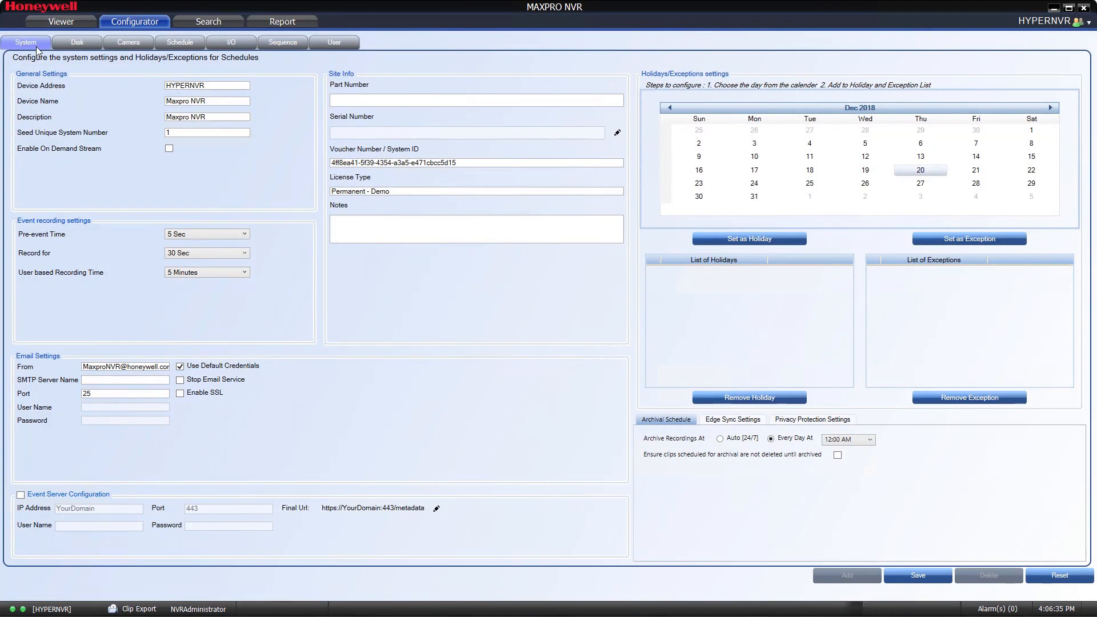
mouse_move(321, 46)
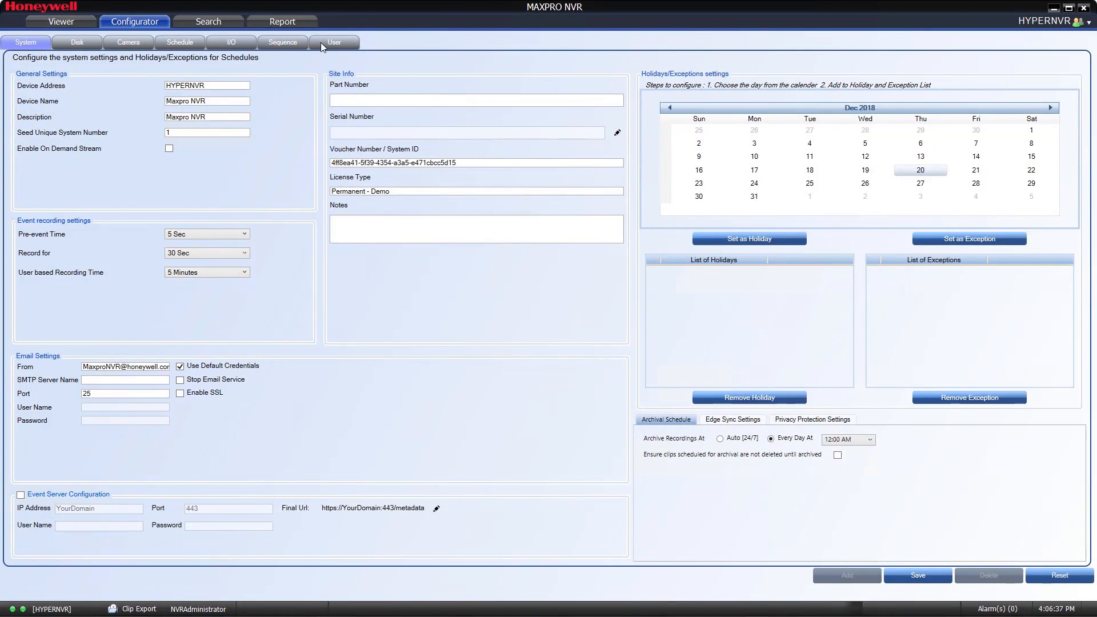
click(334, 42)
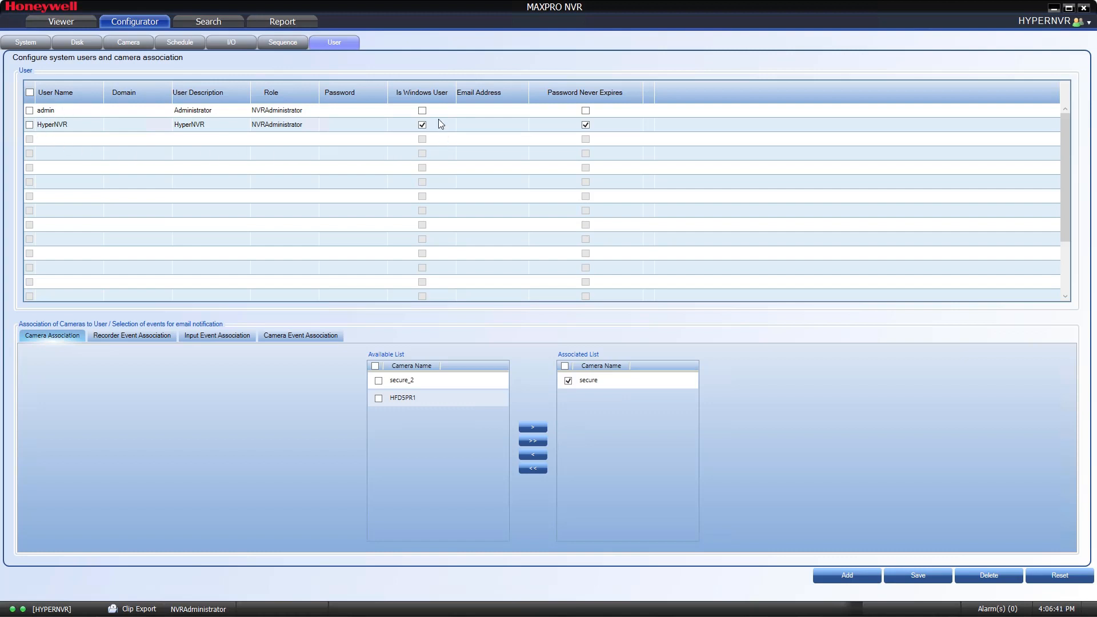
mouse_move(343, 198)
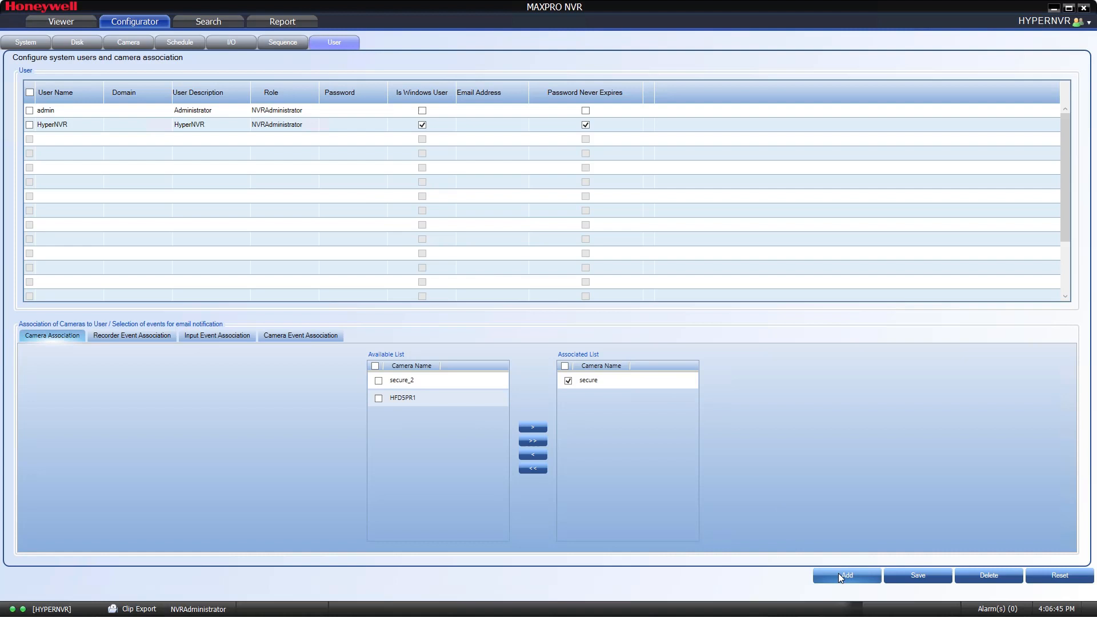
Add a third user row named 'Operator' with the description 'Basic Operator'
click(845, 576)
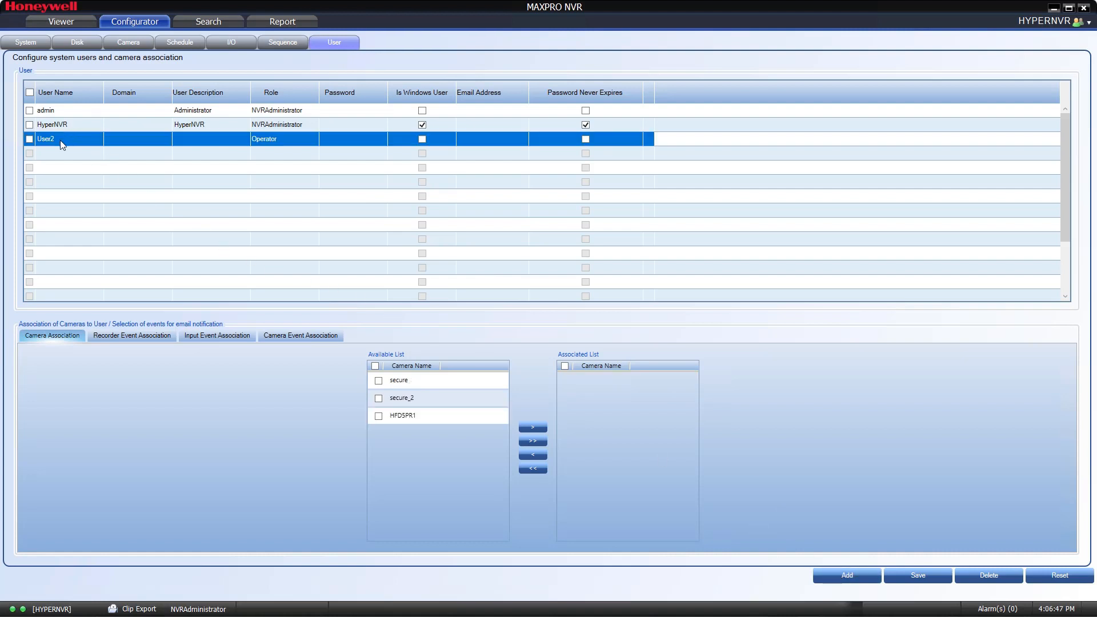
double_click(46, 139)
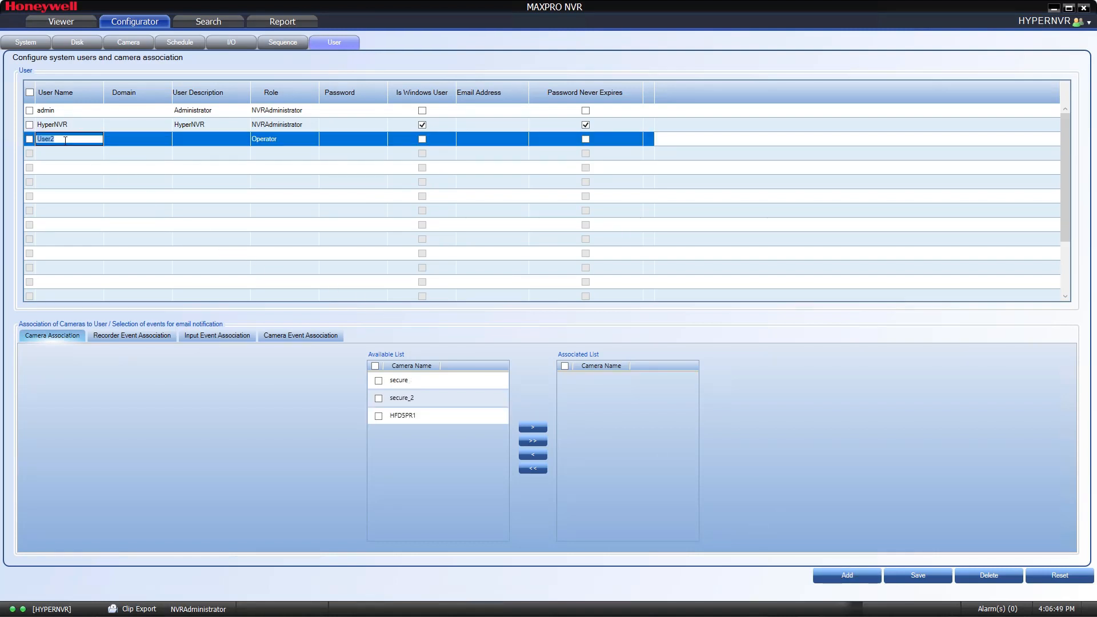
text(Operator)
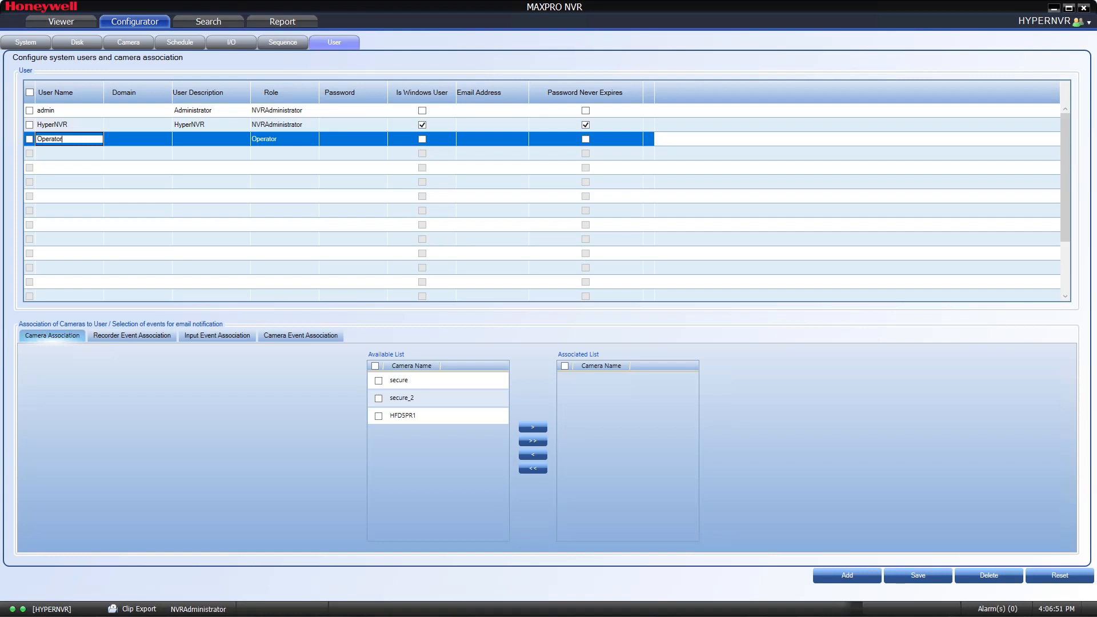
mouse_move(118, 146)
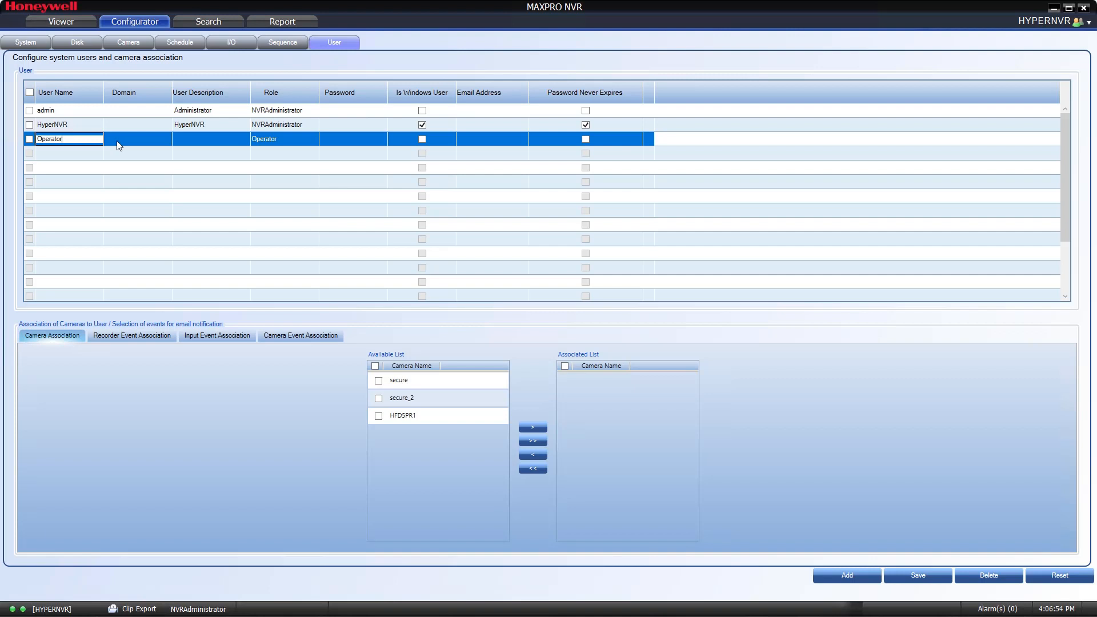
click(210, 138)
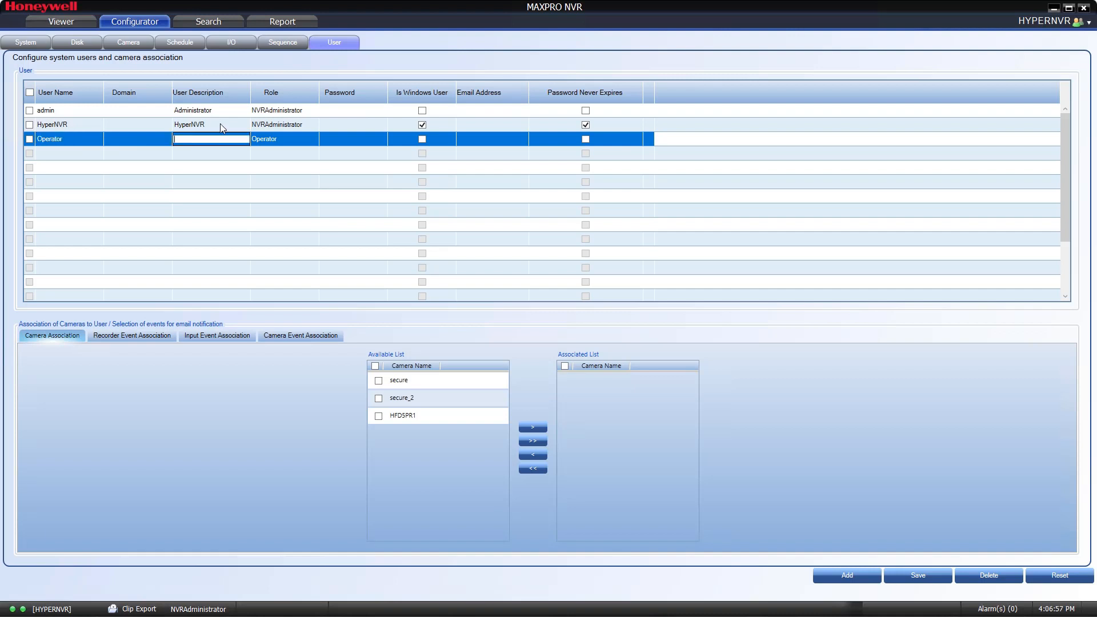
text(Basic Operator)
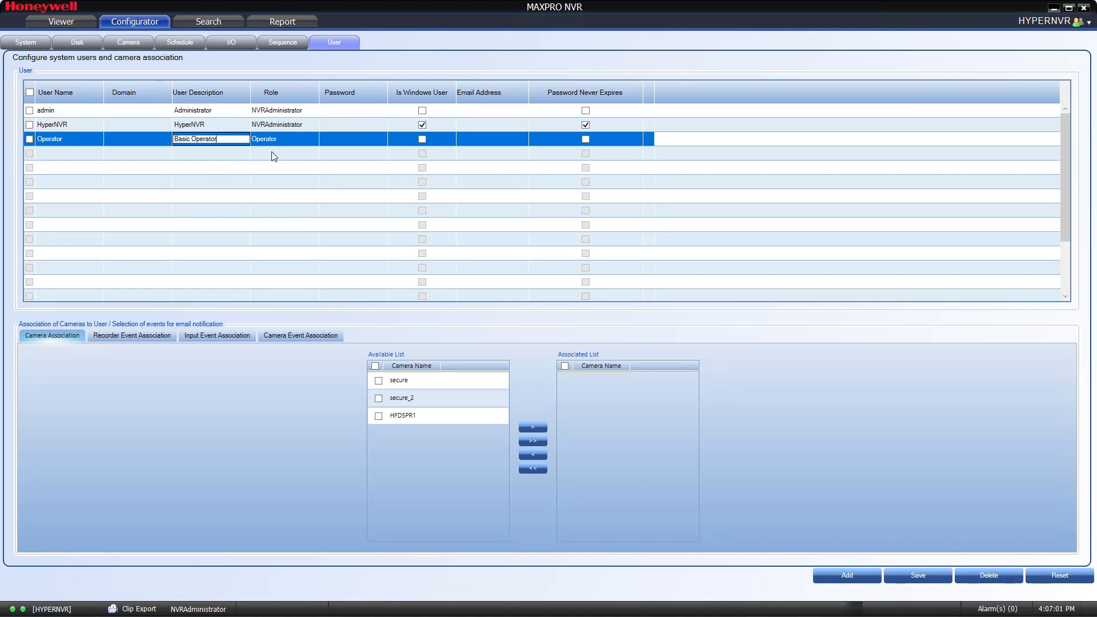
Confirm the Operator role and enter a masked password for the new user
click(283, 138)
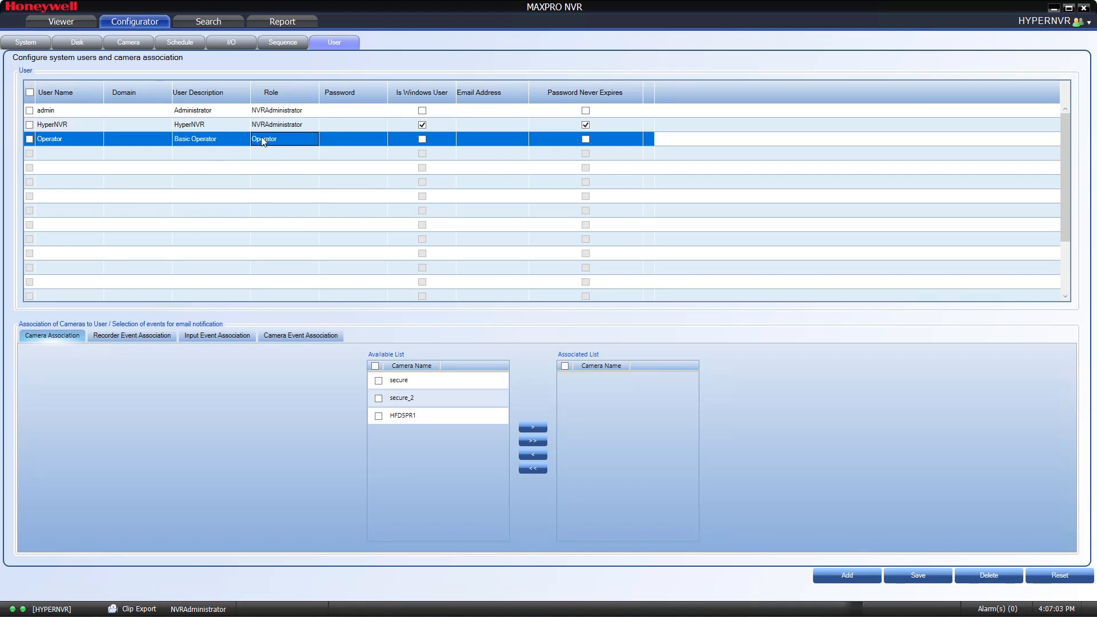
click(312, 138)
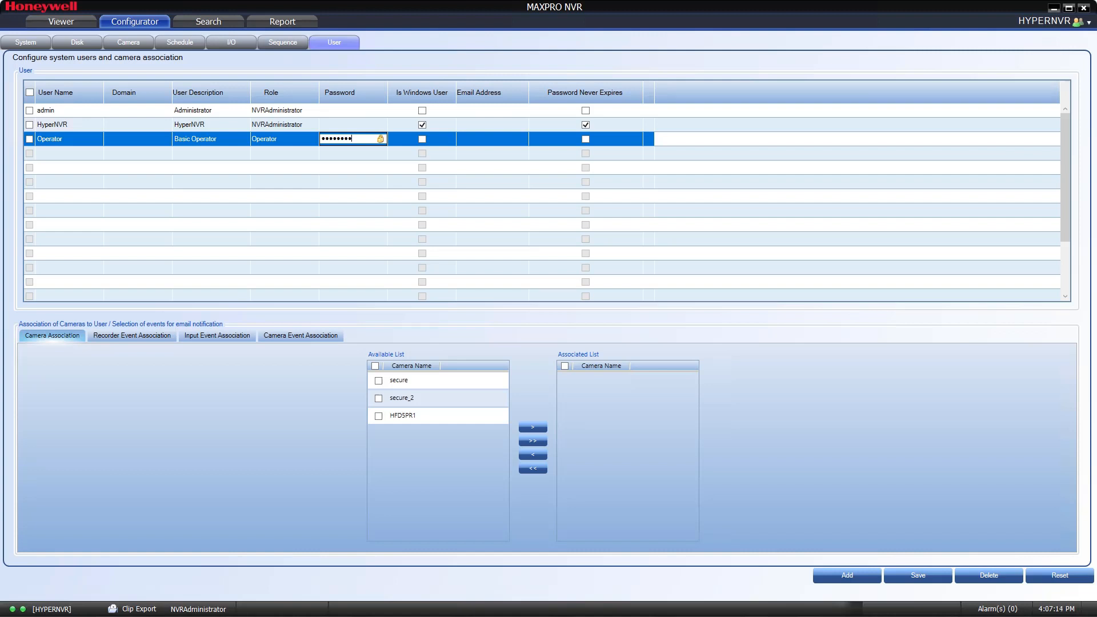
text(••••)
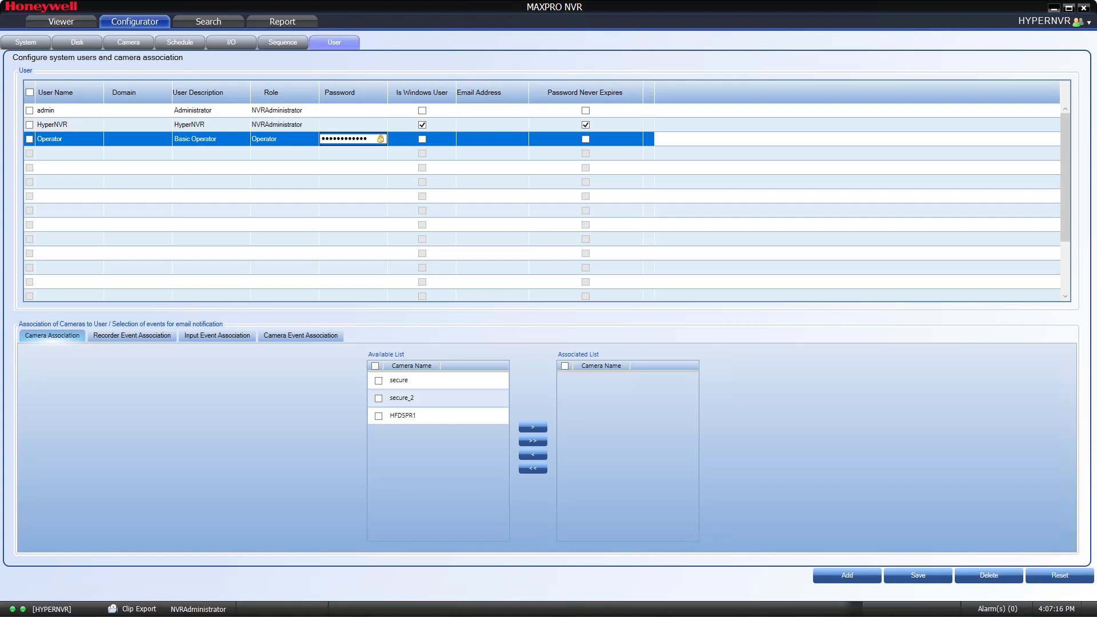
mouse_move(430, 140)
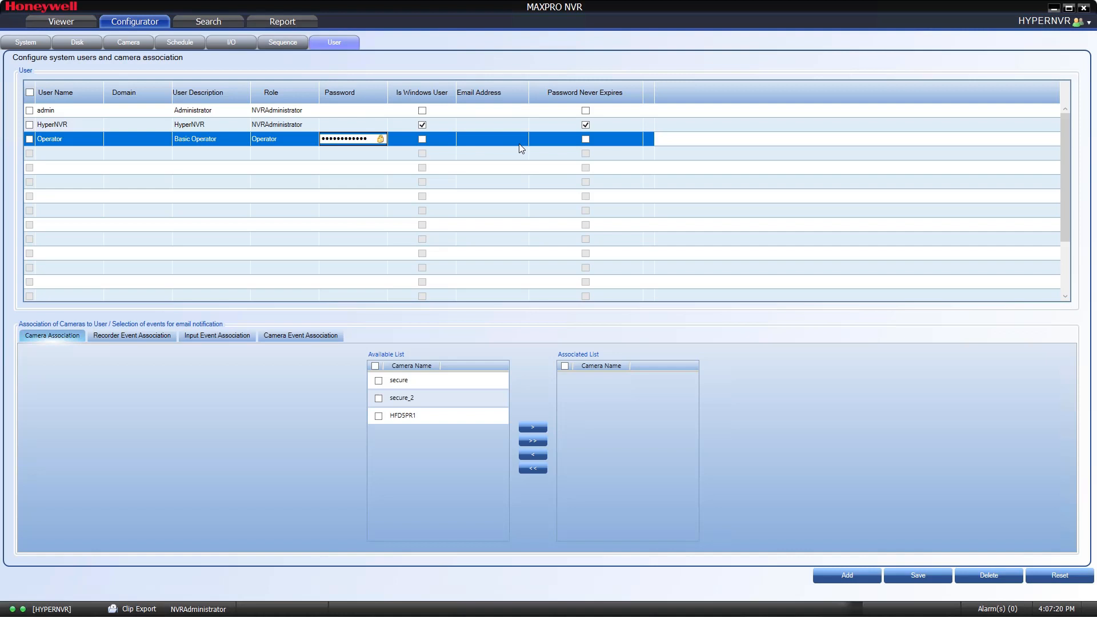
Commit the password and tick Password Never Expires on the Operator row
click(585, 138)
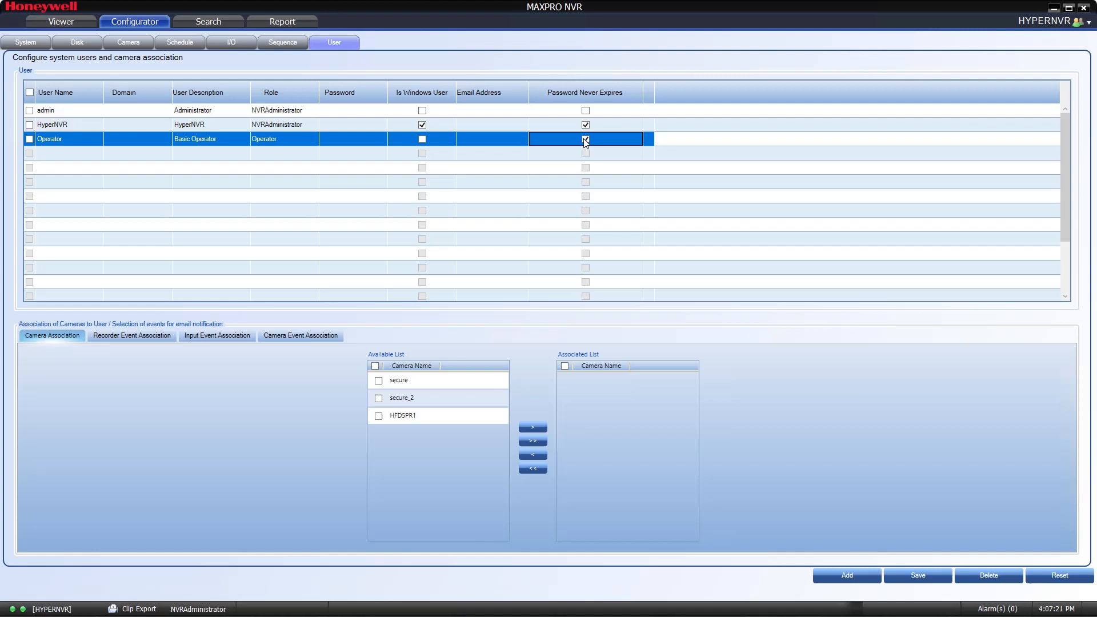
click(585, 139)
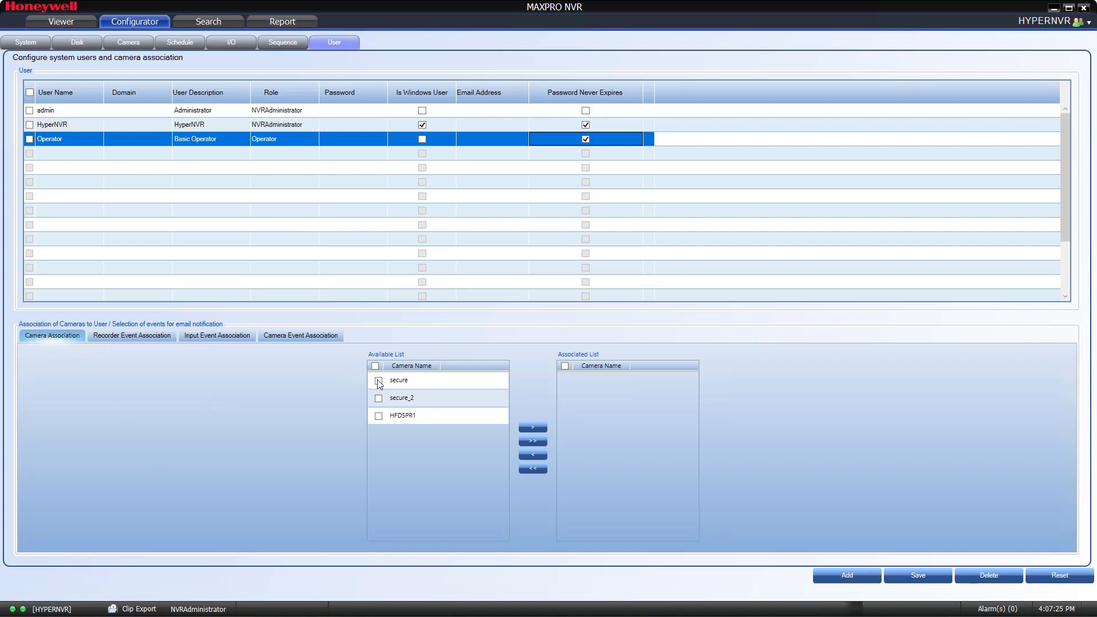
Move the 'secure' camera into the Operator's Associated List and save the user settings
click(378, 380)
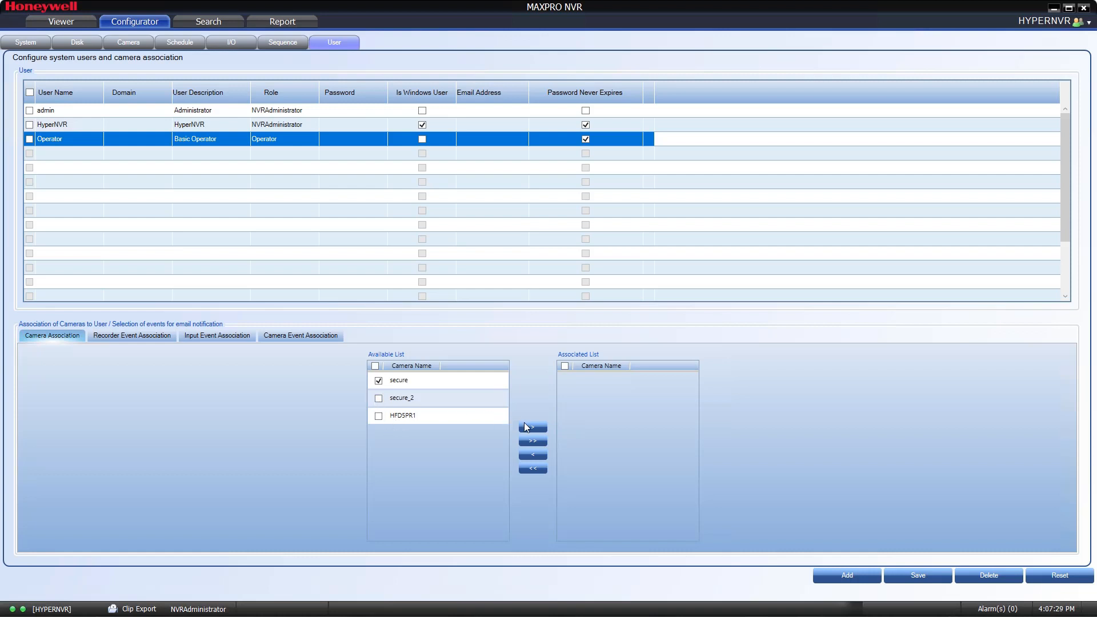
click(532, 427)
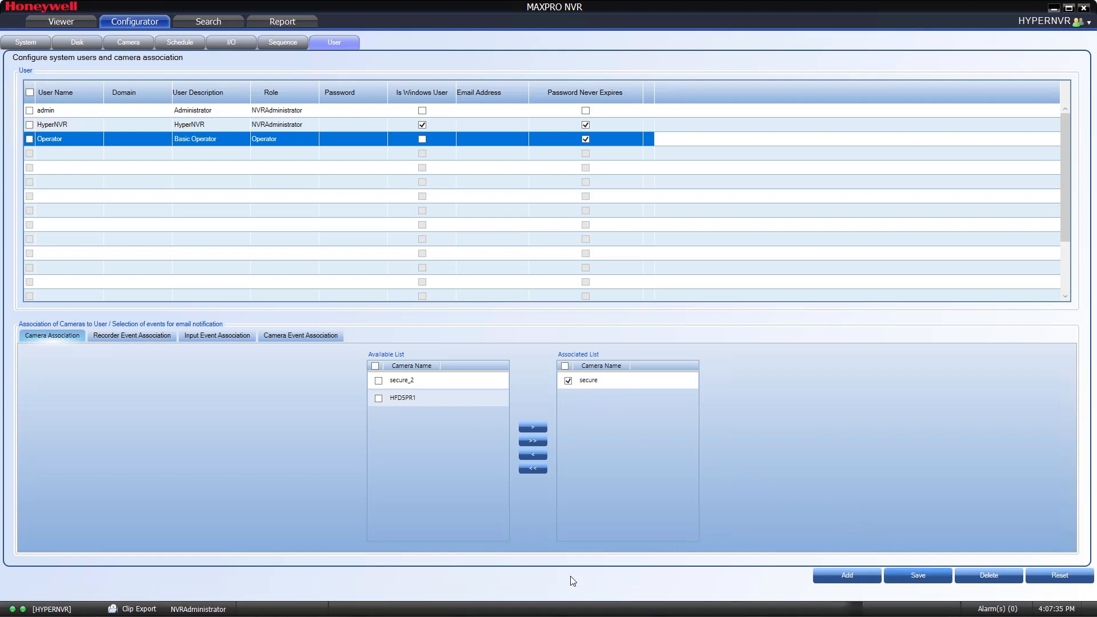
click(916, 575)
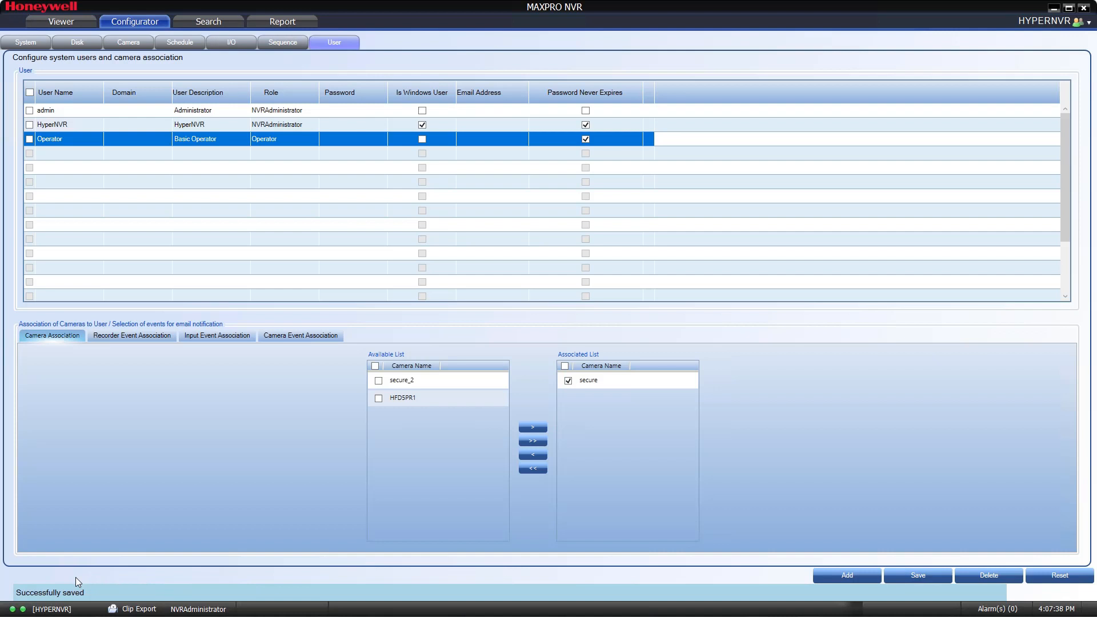
mouse_move(104, 603)
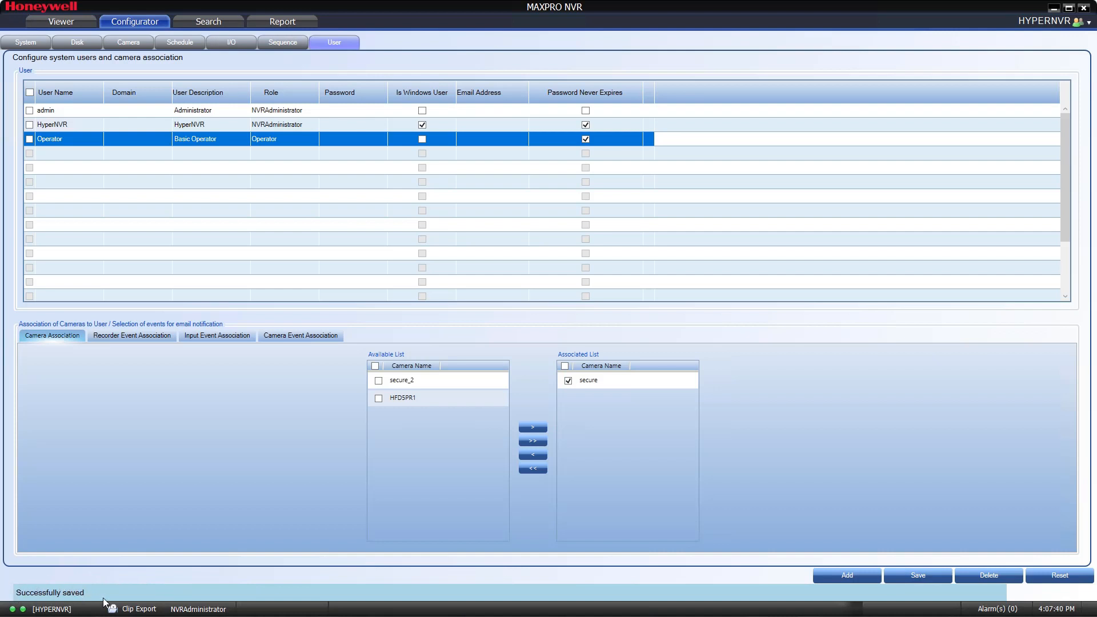
mouse_move(775, 203)
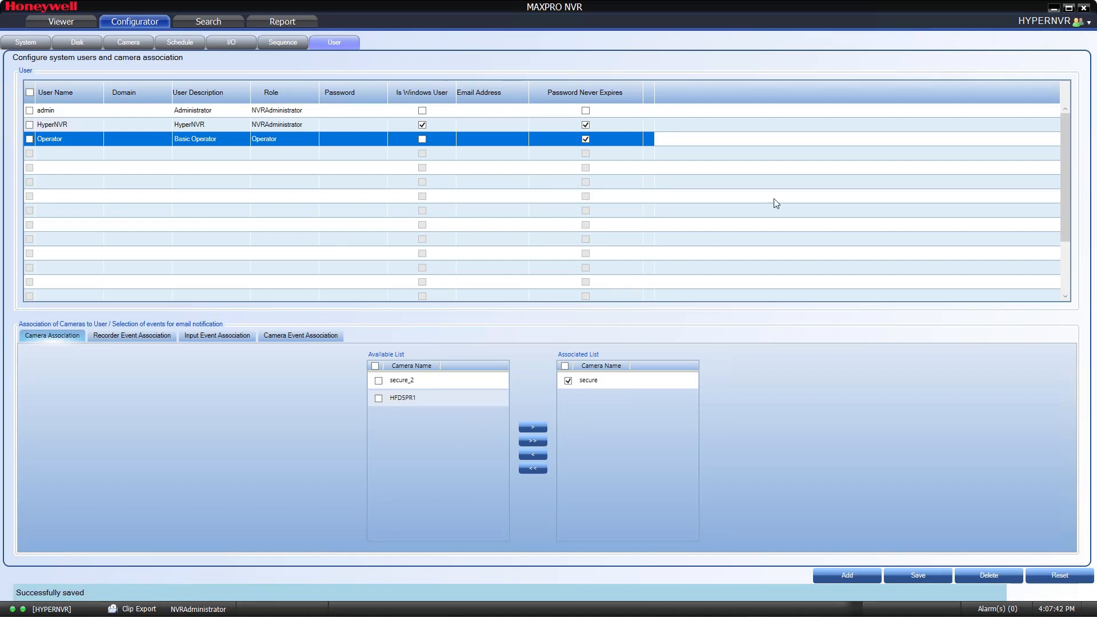
Log off the administrator session, confirm, and log back in as Operator
click(1086, 21)
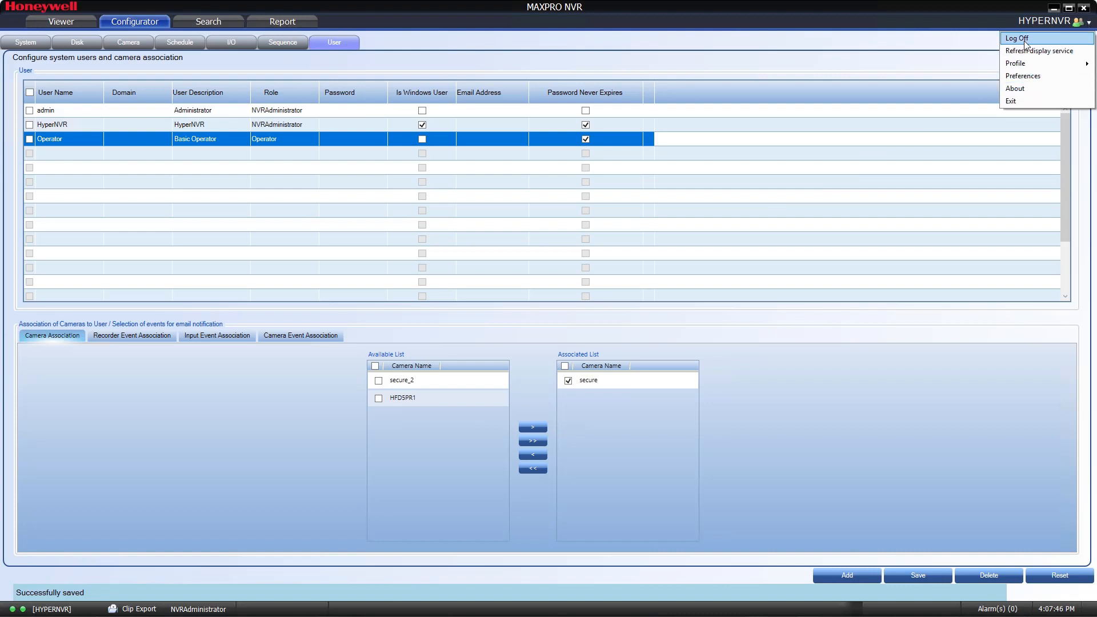
click(1016, 38)
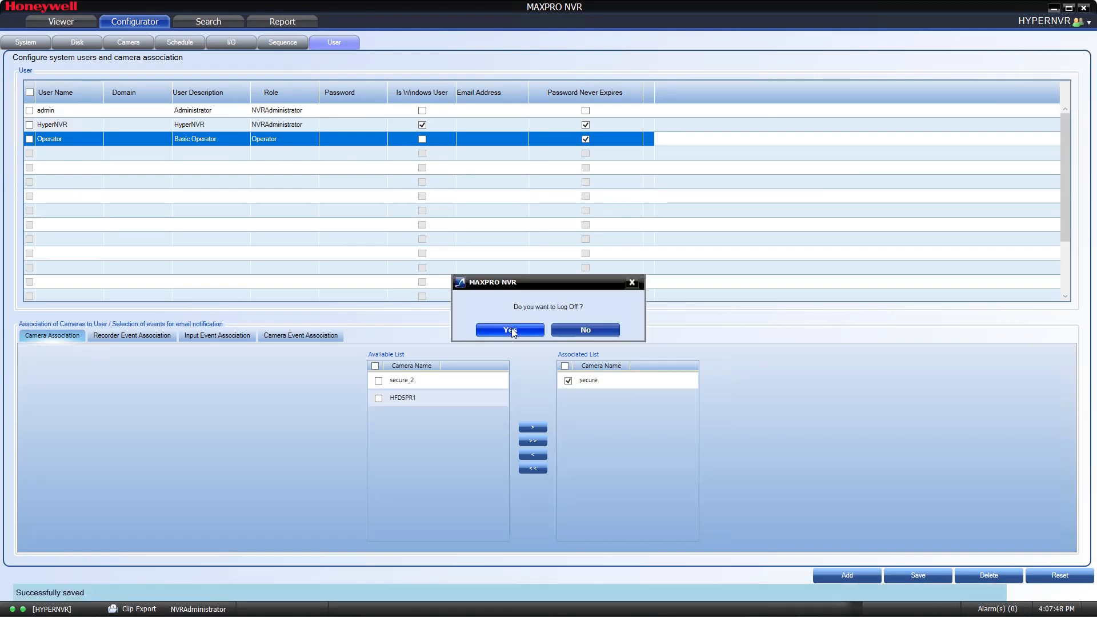
click(509, 329)
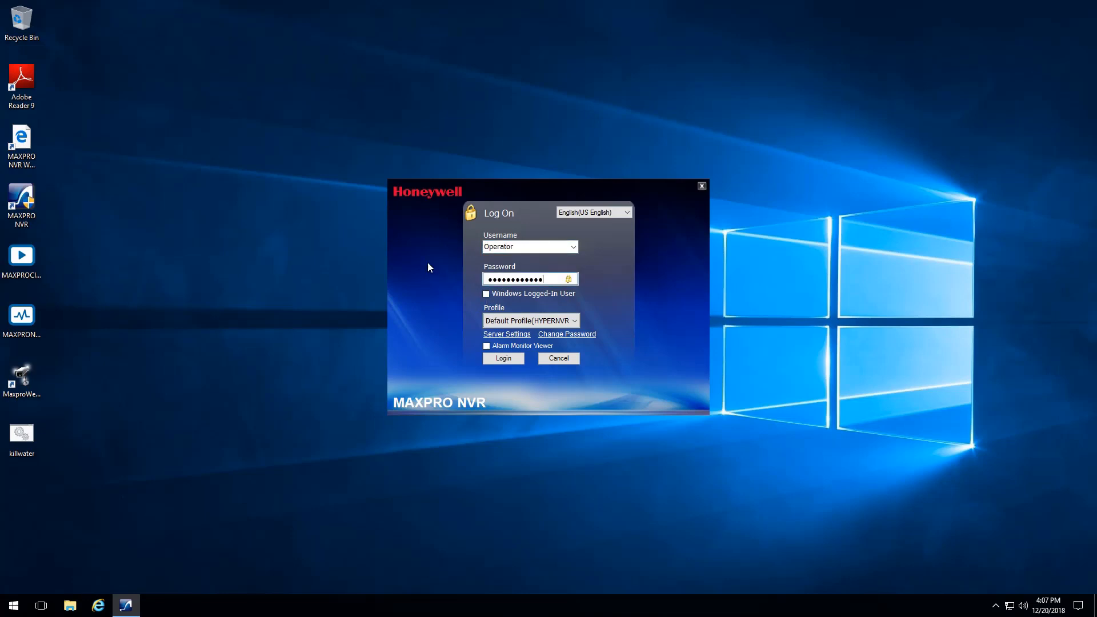
click(502, 357)
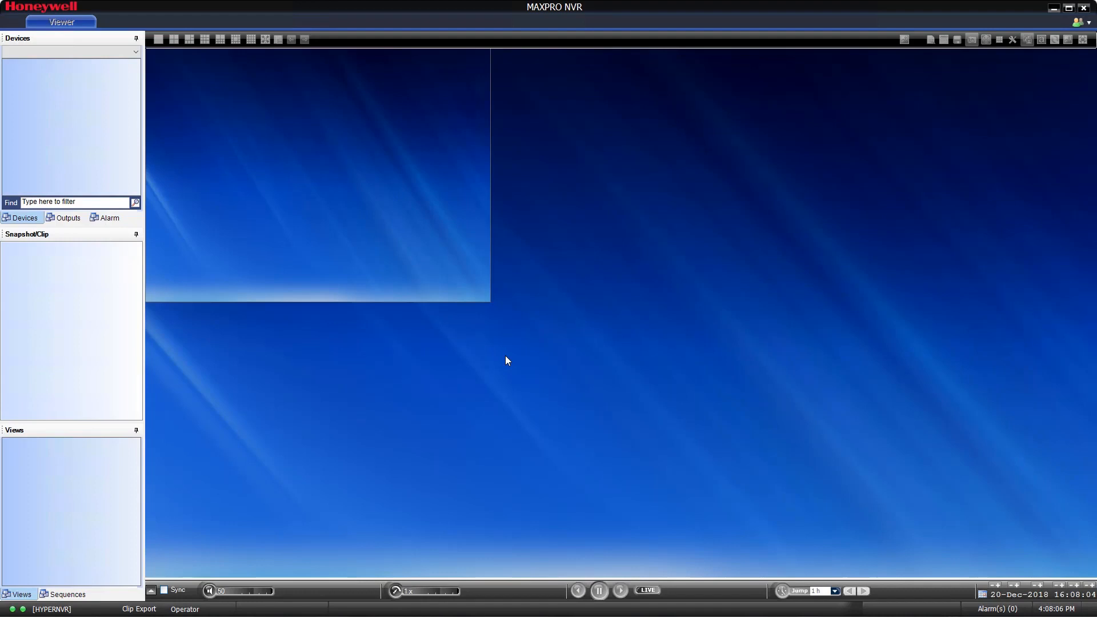